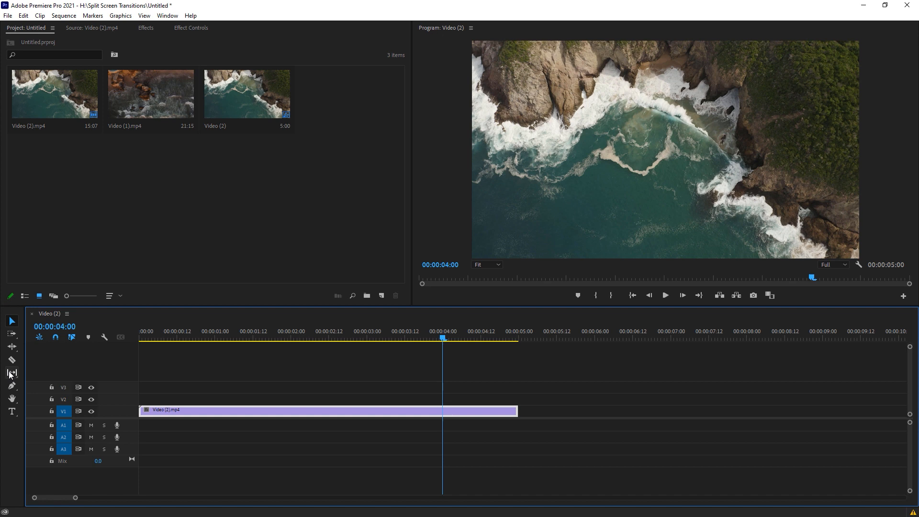
# Cut the aerial coastline clip at the 00:00:04:00 mark with the Razor tool
pyautogui.click(11, 359)
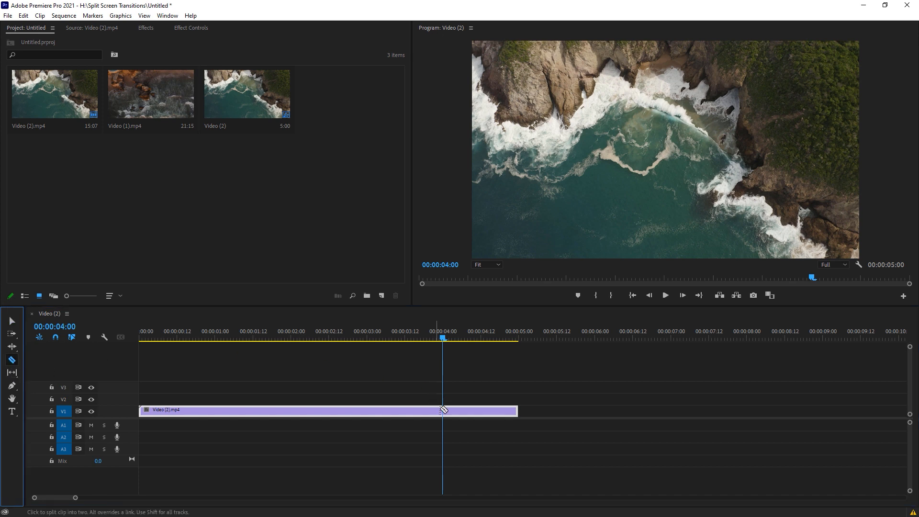
pyautogui.click(443, 409)
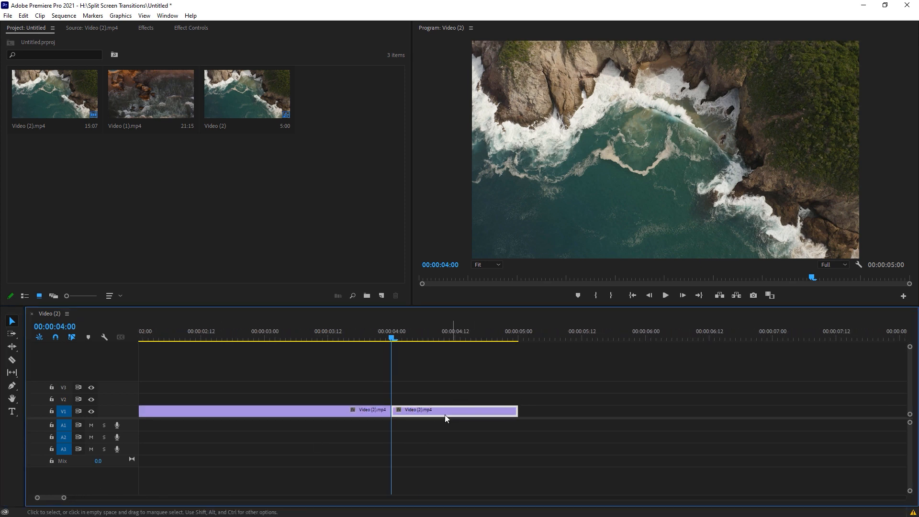
pyautogui.moveTo(497, 413)
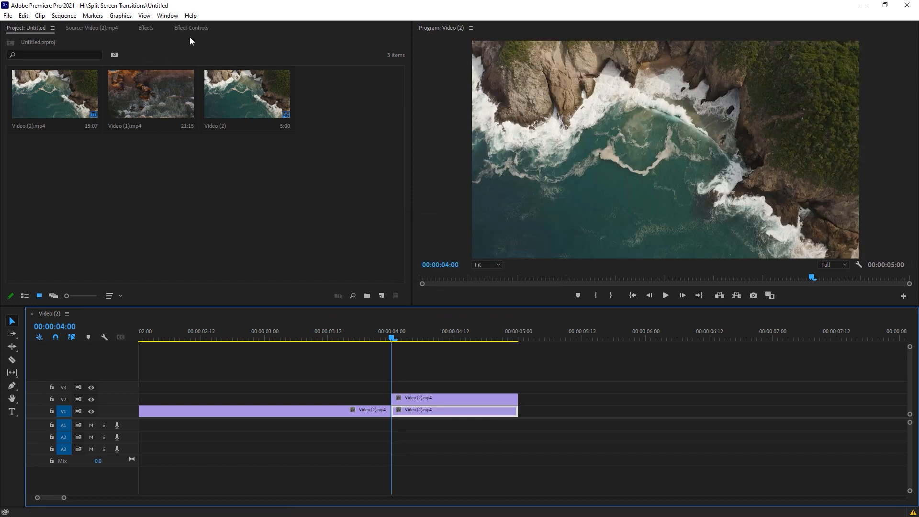
# Draw a bottom-left to top-right Pen mask on the lower copy's Opacity and set Mask Feather to 0
pyautogui.click(191, 27)
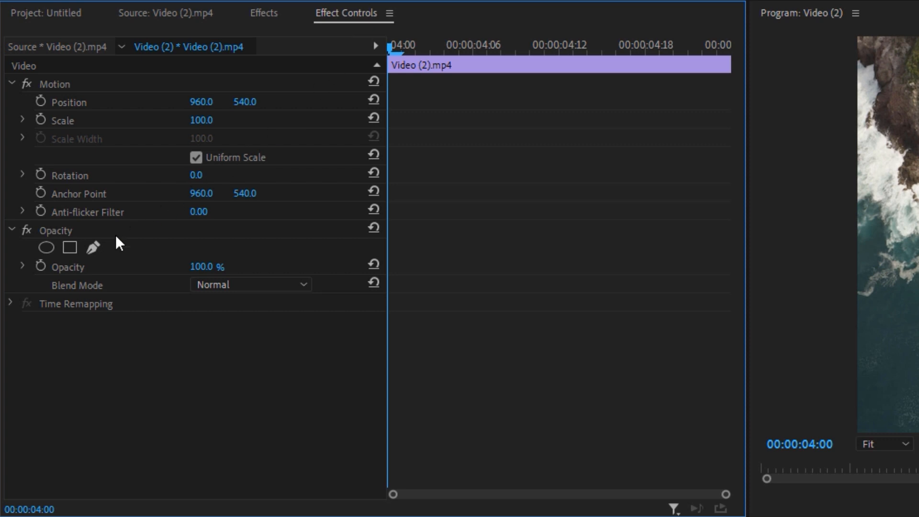
pyautogui.moveTo(93, 247)
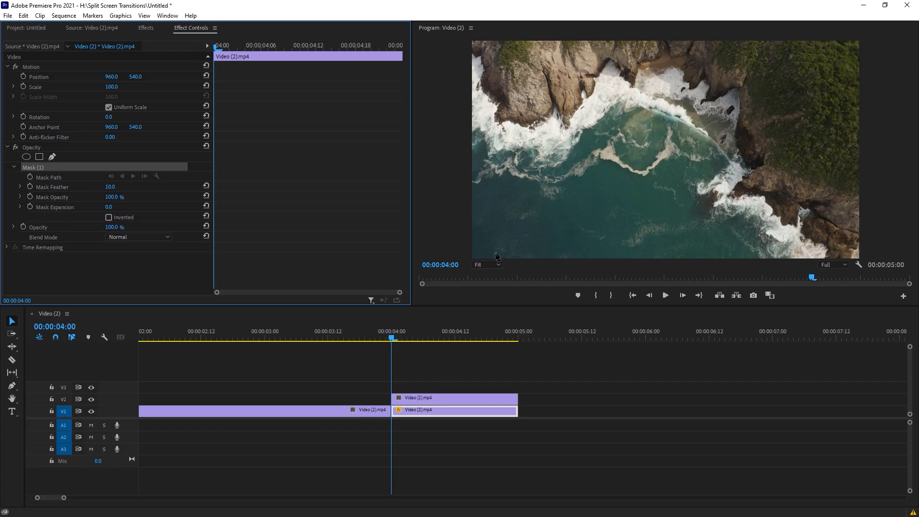
pyautogui.click(487, 264)
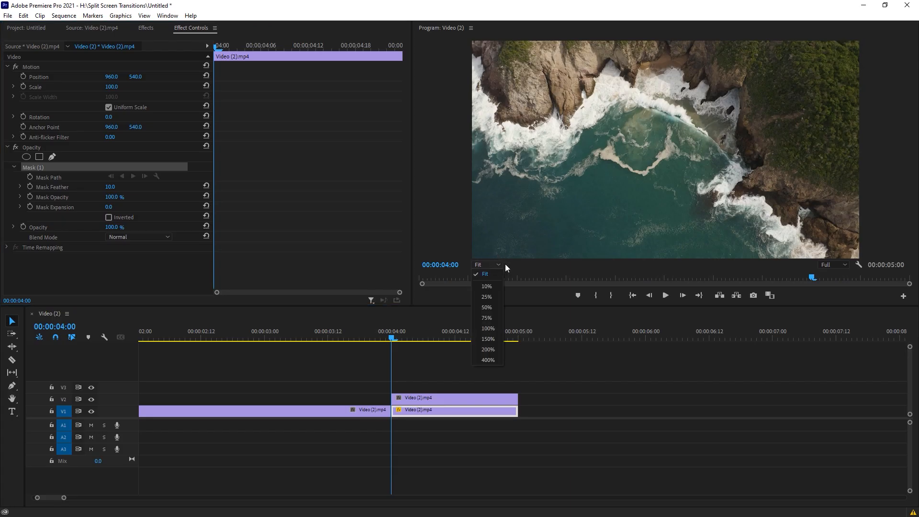
pyautogui.click(487, 328)
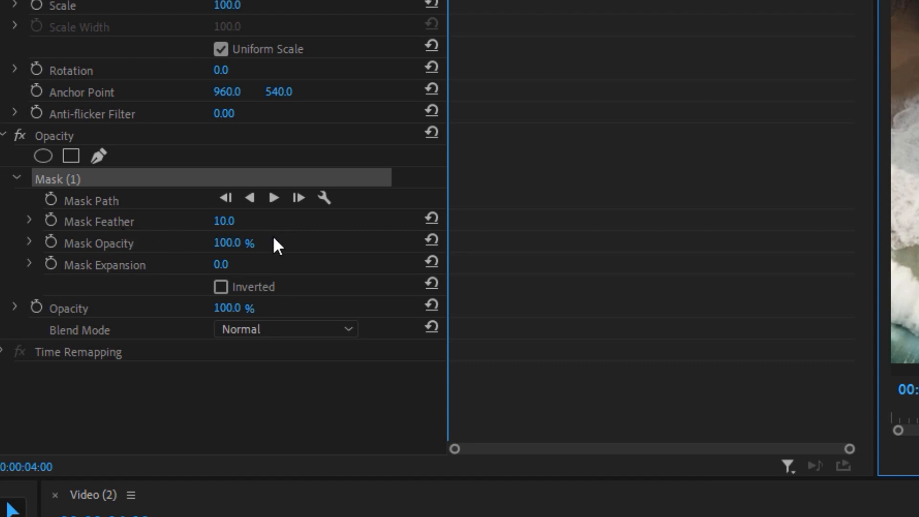
pyautogui.doubleClick(225, 221)
pyautogui.write('0')
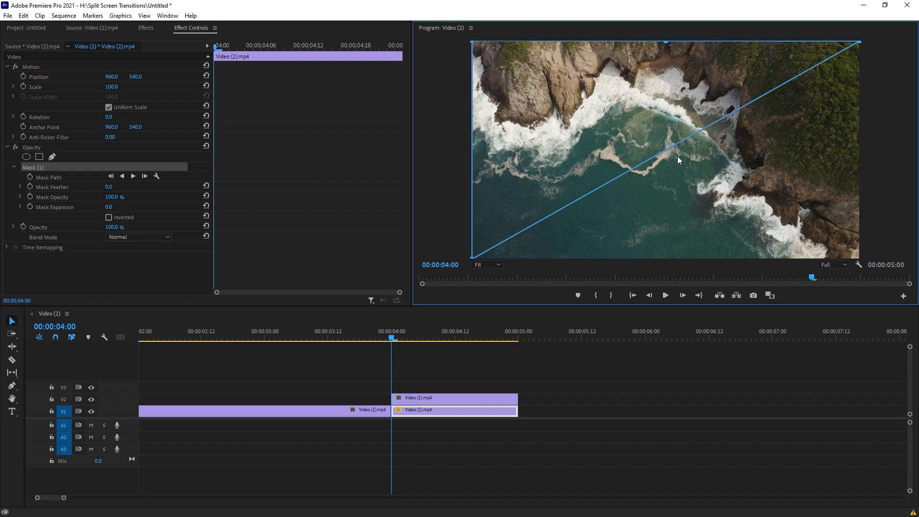
pyautogui.moveTo(671, 99)
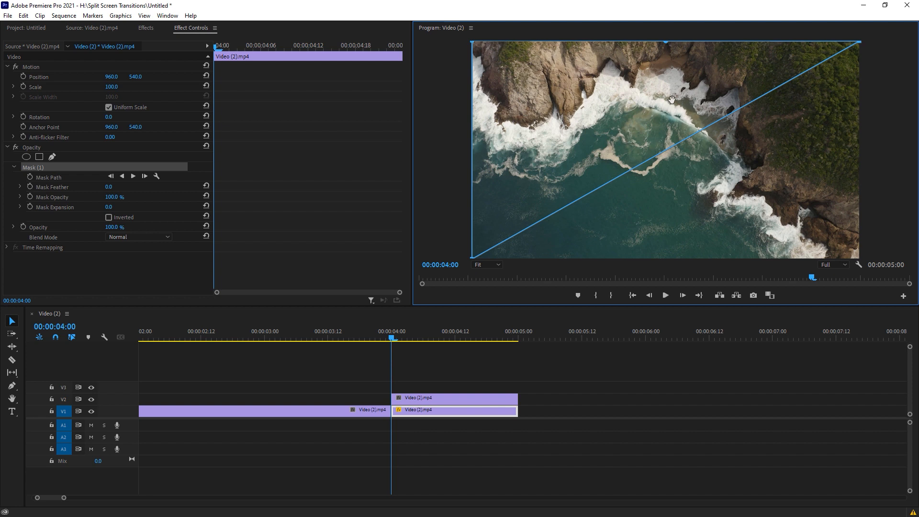
pyautogui.moveTo(339, 261)
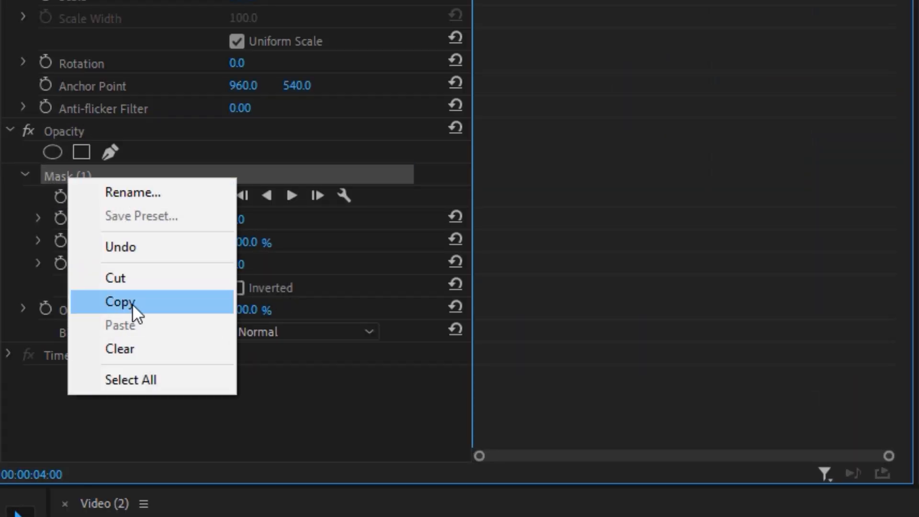
# Paste Mask (1) onto the V2 clip, invert it, and toggle V2 output to preview
pyautogui.click(120, 301)
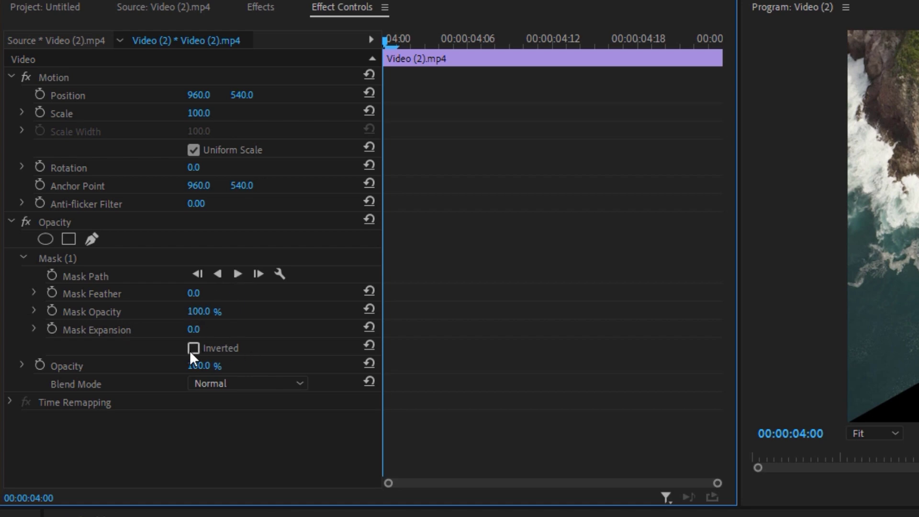
pyautogui.click(194, 347)
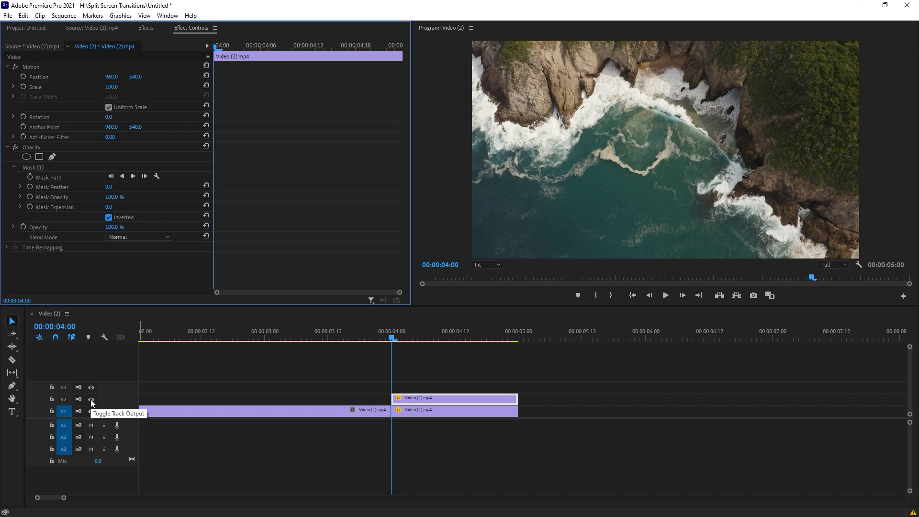
pyautogui.click(91, 399)
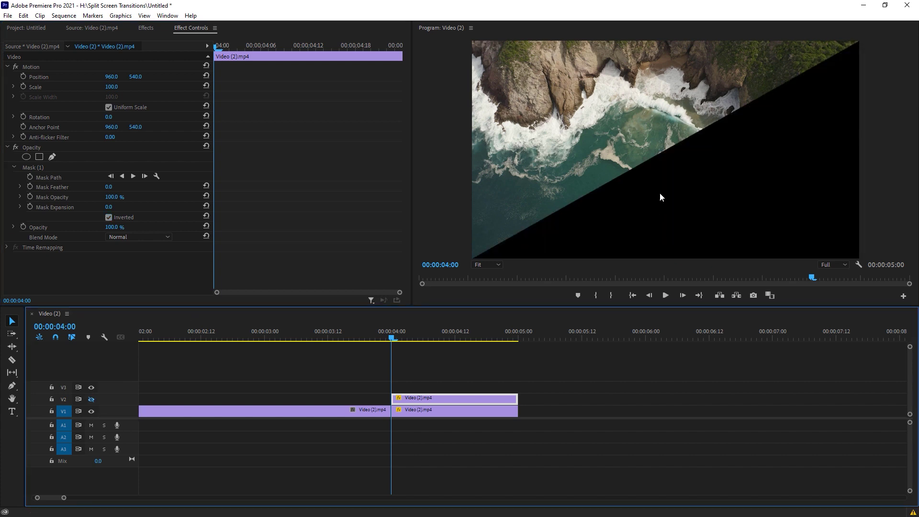
pyautogui.click(91, 399)
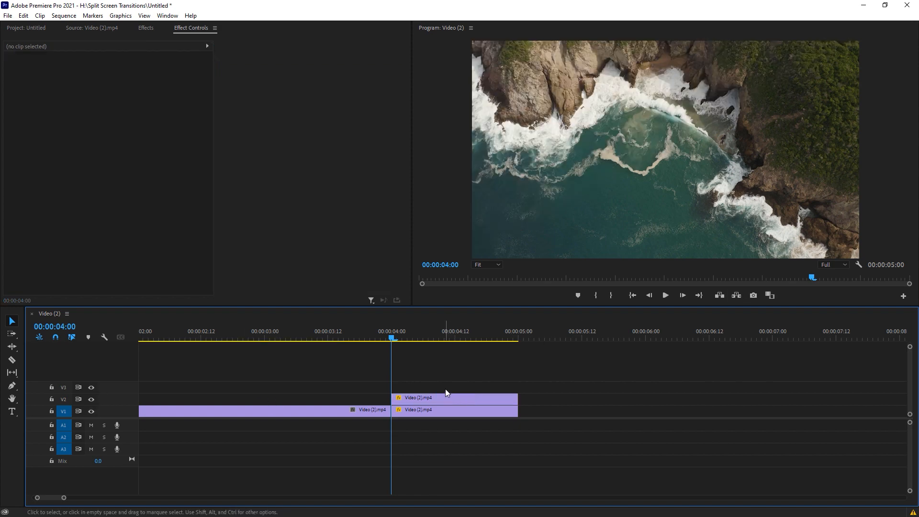
# Nest the upper and lower masked clips into Nested Sequence 01 and 02
pyautogui.rightClick(418, 398)
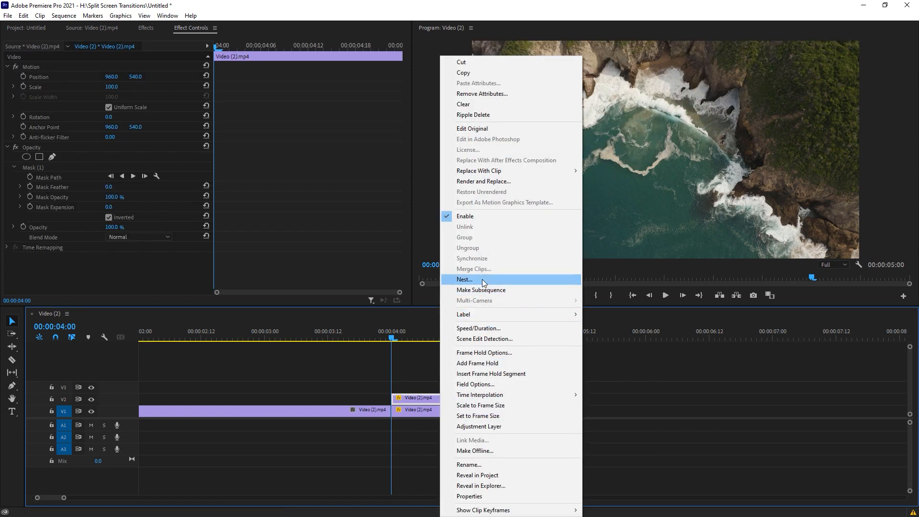
pyautogui.click(464, 279)
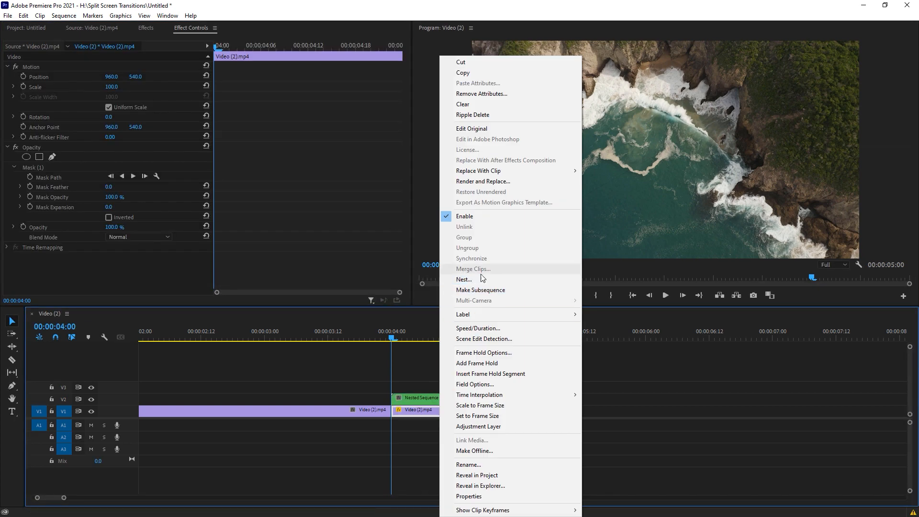
pyautogui.click(464, 279)
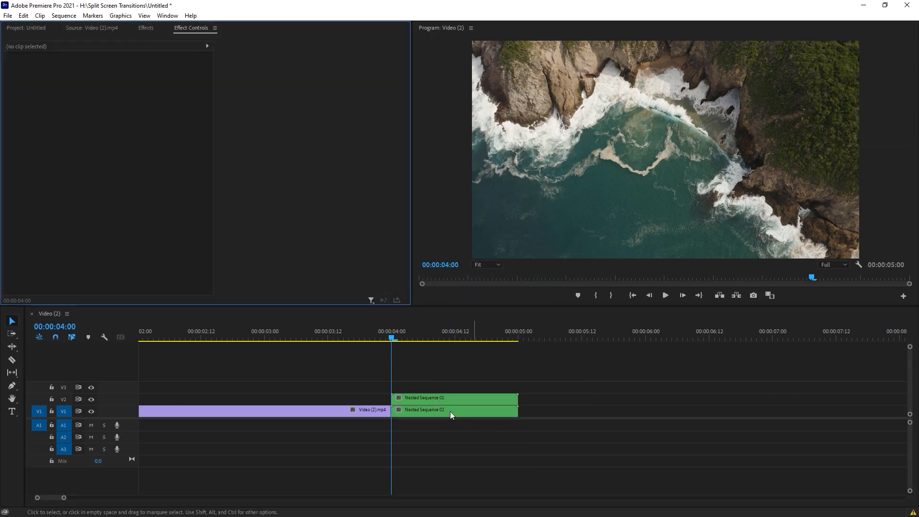
pyautogui.click(146, 28)
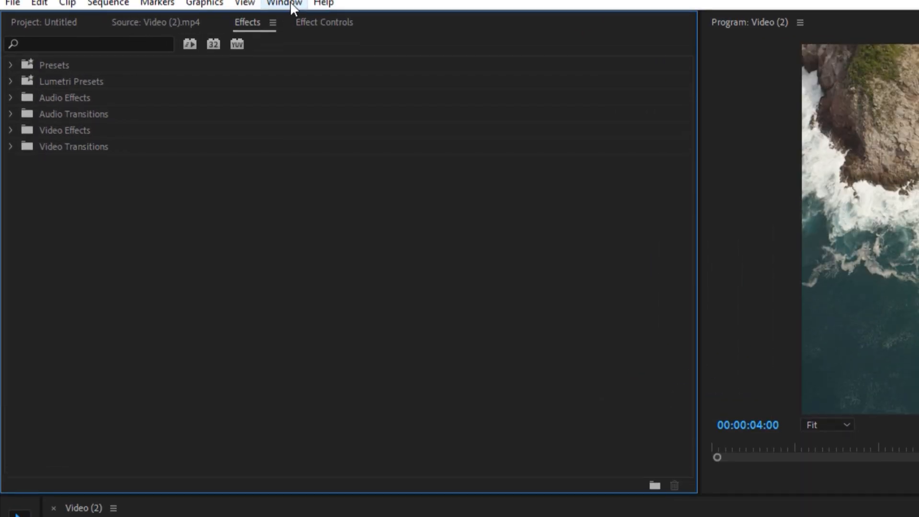
# Apply Distort > Transform to the nested halves and show the lower half's Effect Controls
pyautogui.click(283, 3)
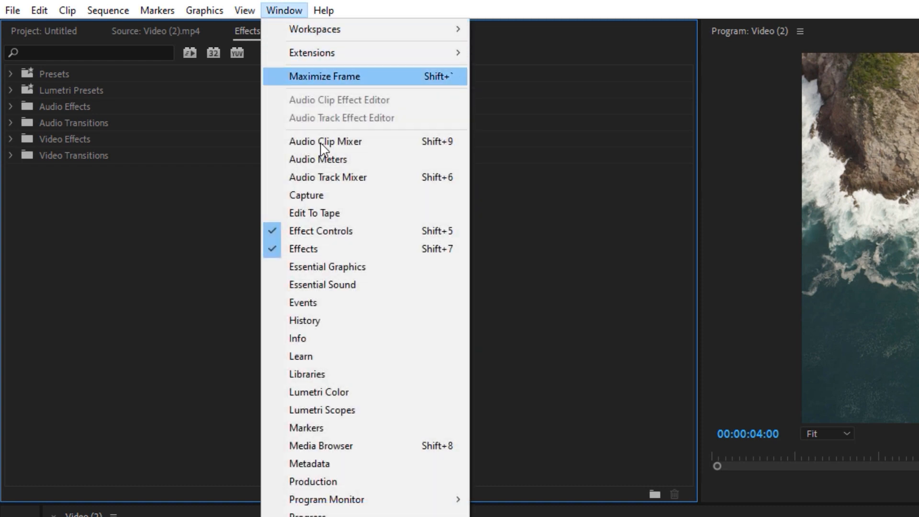
pyautogui.moveTo(113, 63)
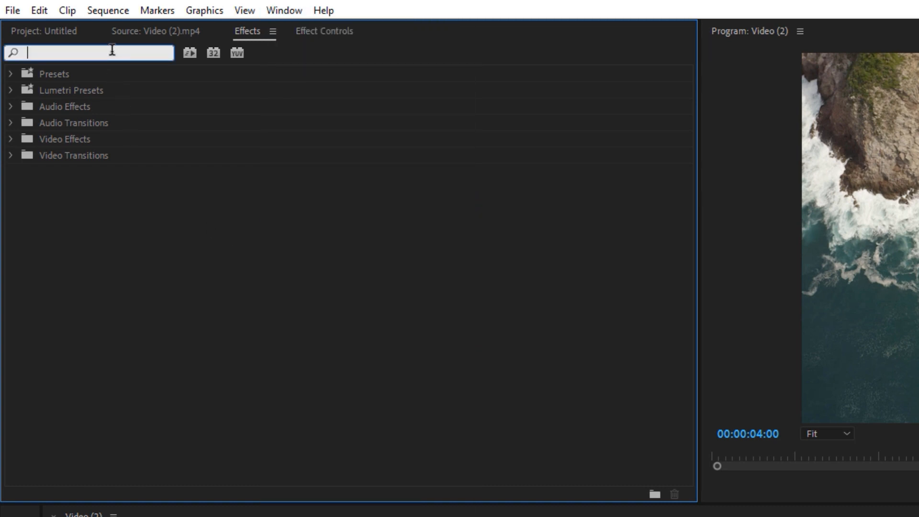
pyautogui.write('transform')
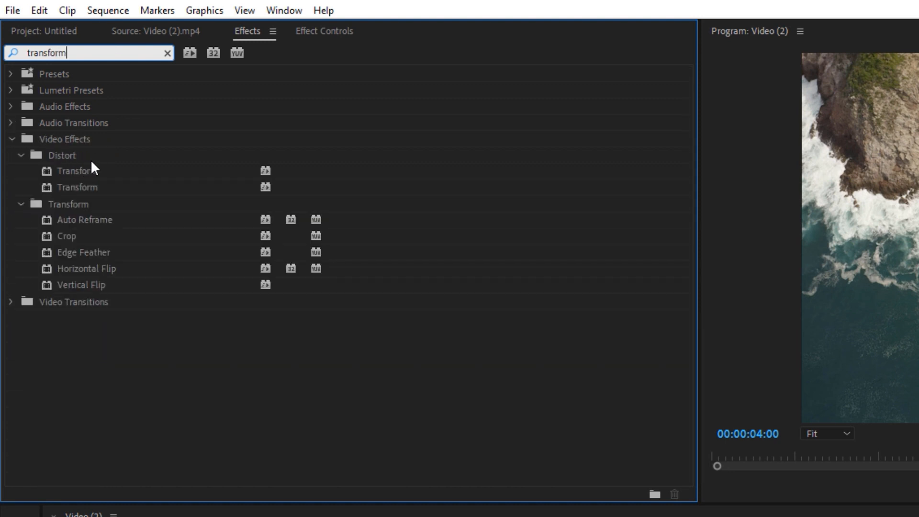
pyautogui.click(76, 171)
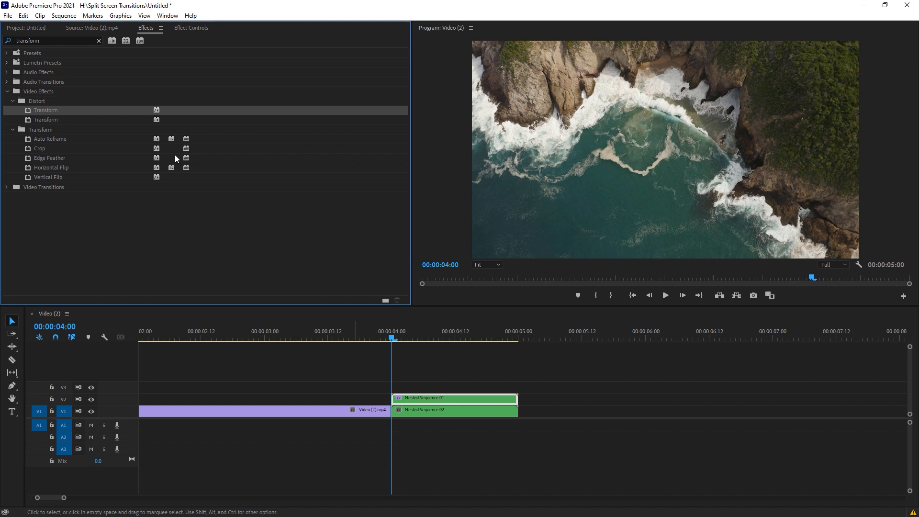
pyautogui.click(454, 410)
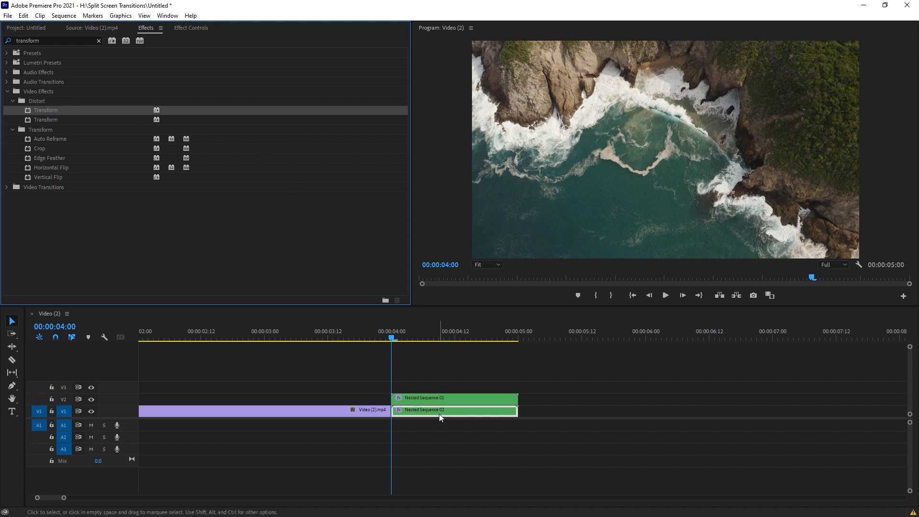
pyautogui.click(190, 28)
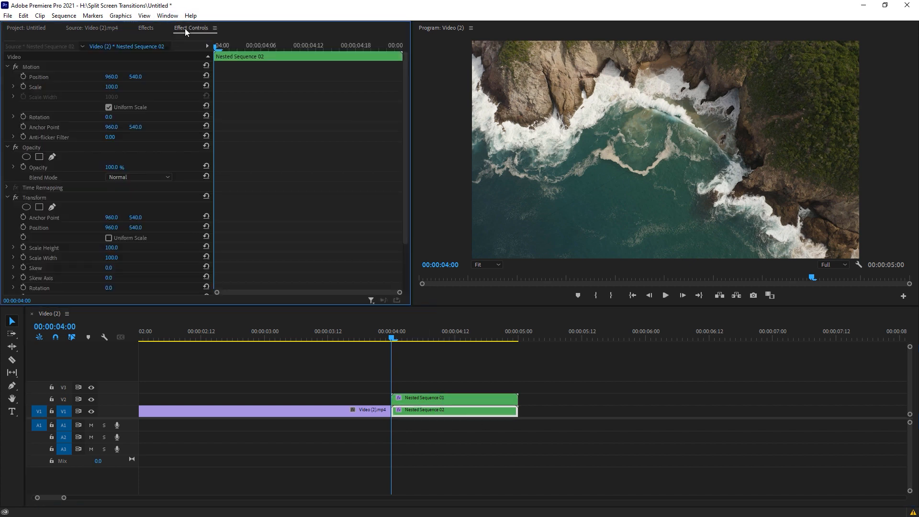
# Keyframe the lower half's Transform Position at 4:00, sliding to X 0 by 4:14
pyautogui.scroll(-3)
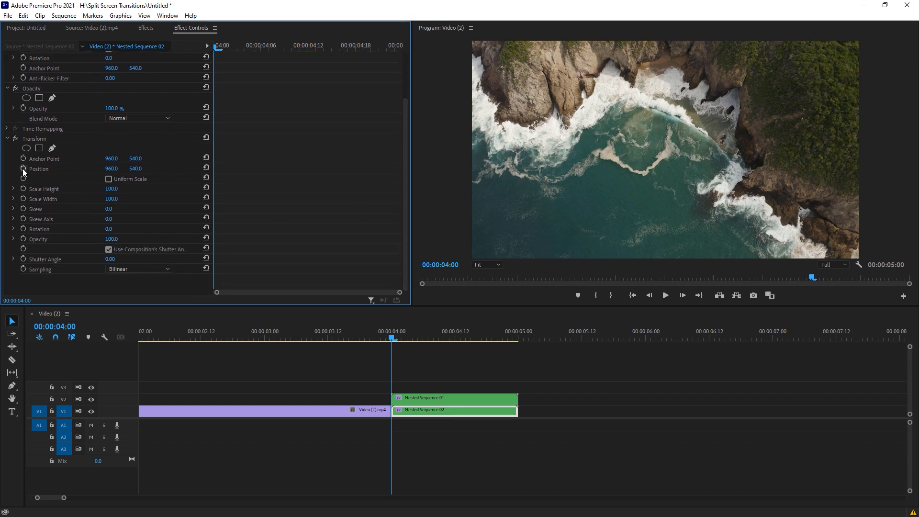
pyautogui.click(23, 169)
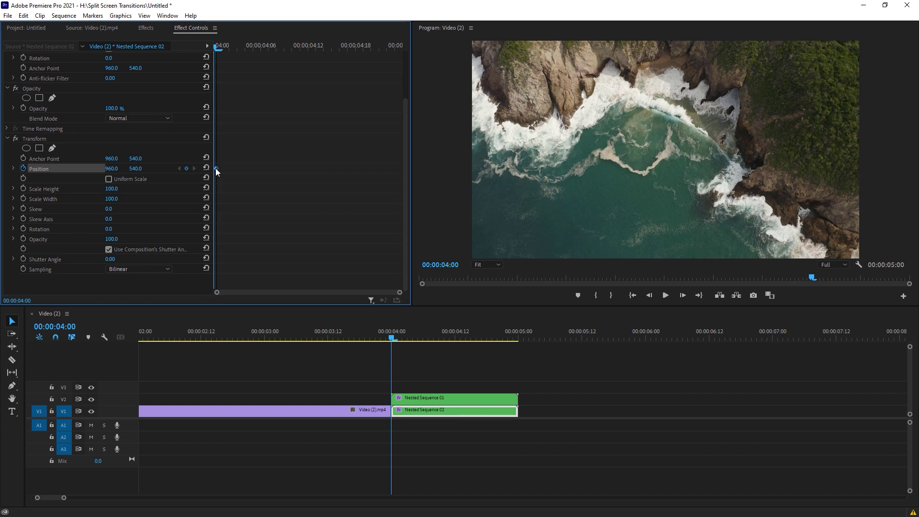
pyautogui.moveTo(154, 174)
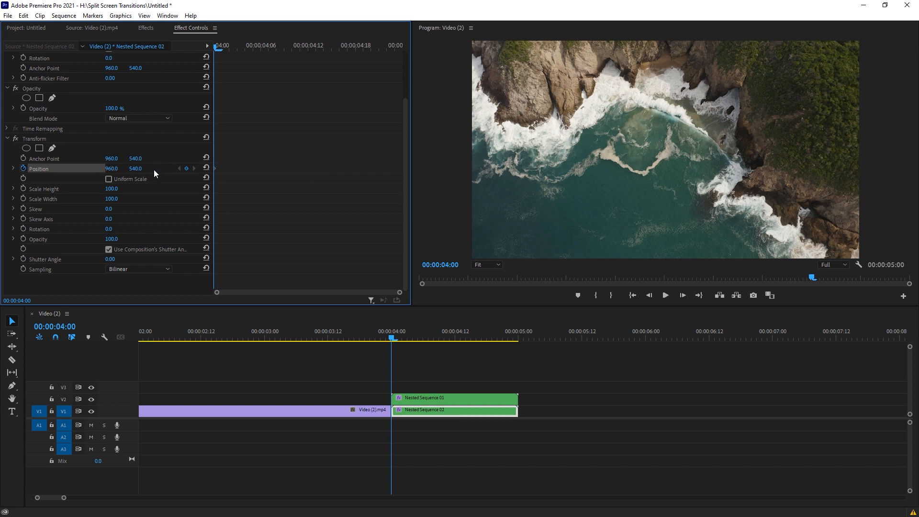
pyautogui.click(310, 47)
pyautogui.write('0')
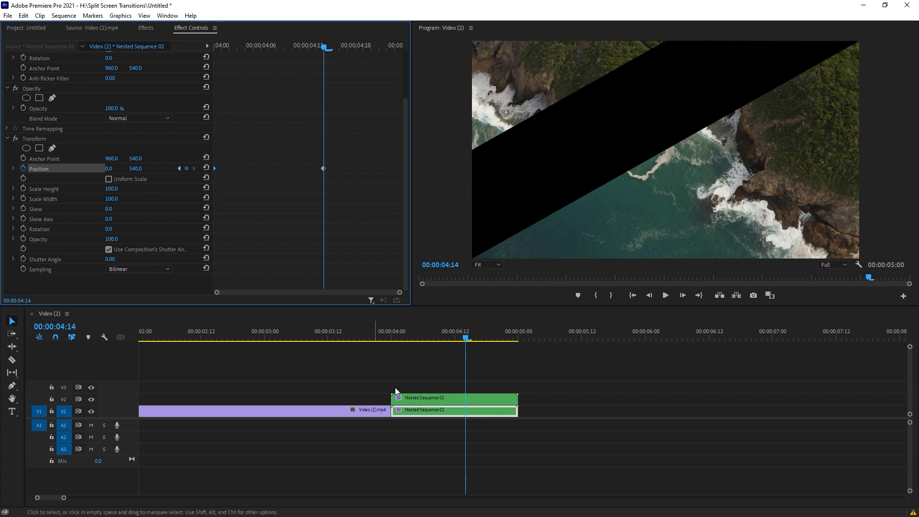
pyautogui.moveTo(137, 171)
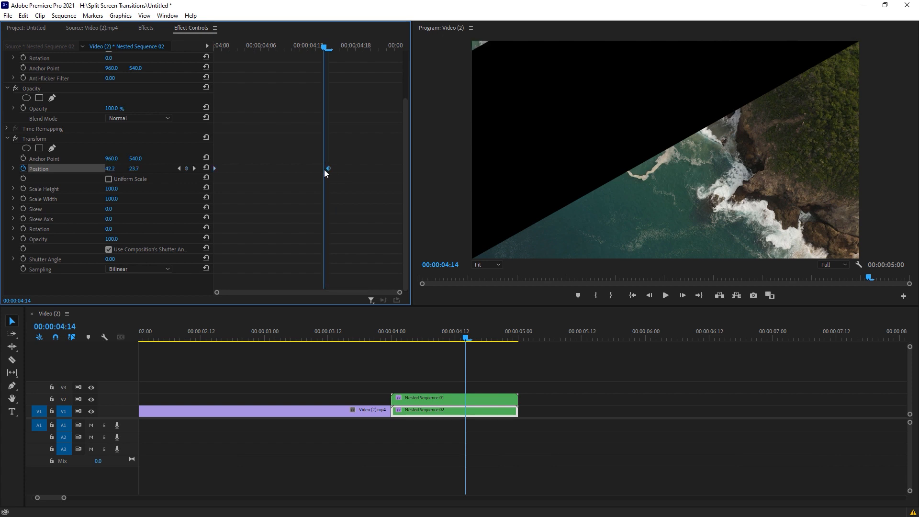
# Apply Ease Out and Ease In temporal interpolation to Nested Sequence 02's Position keyframes
pyautogui.rightClick(326, 173)
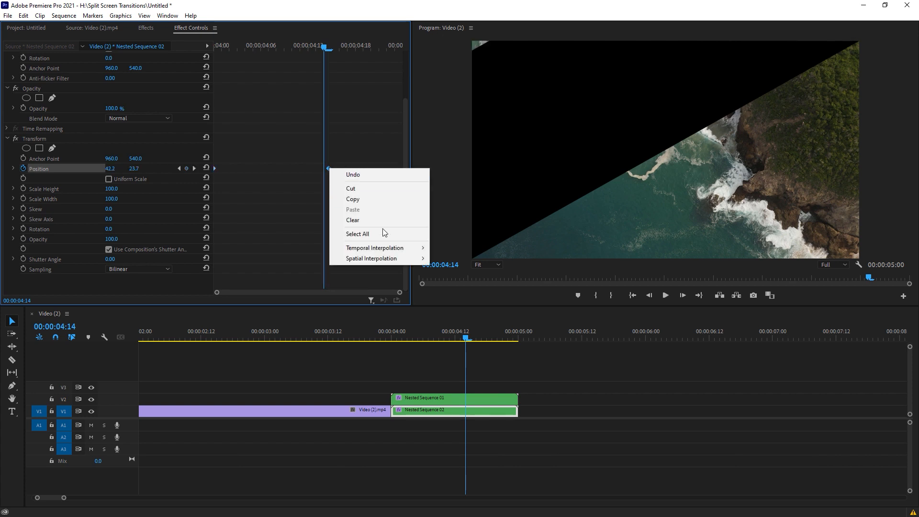
pyautogui.click(374, 247)
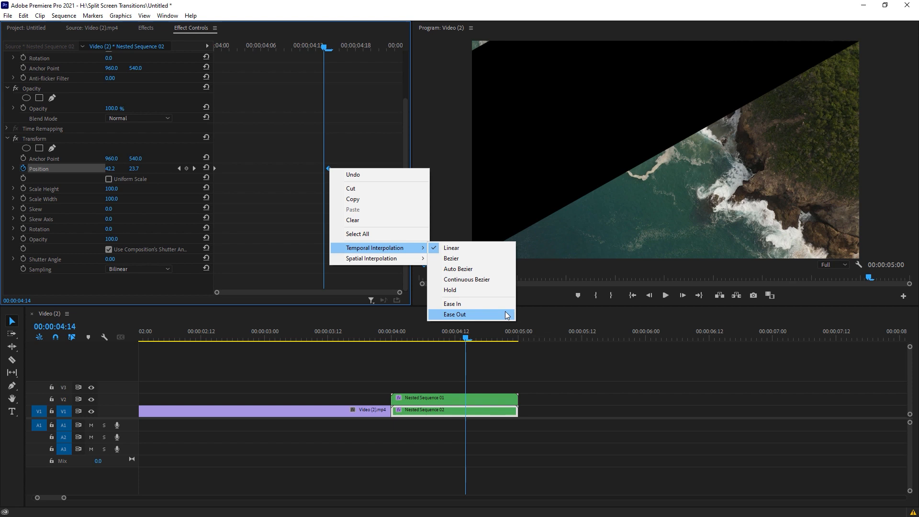
pyautogui.click(454, 314)
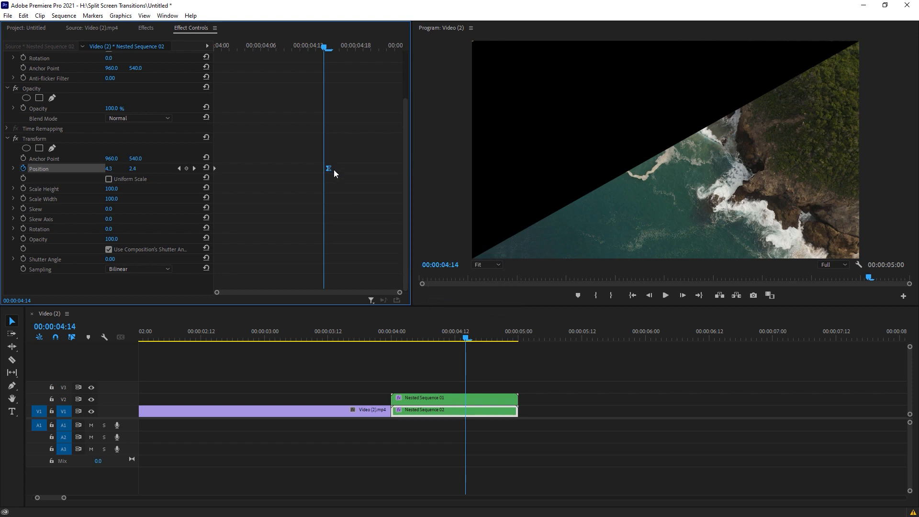
pyautogui.rightClick(328, 169)
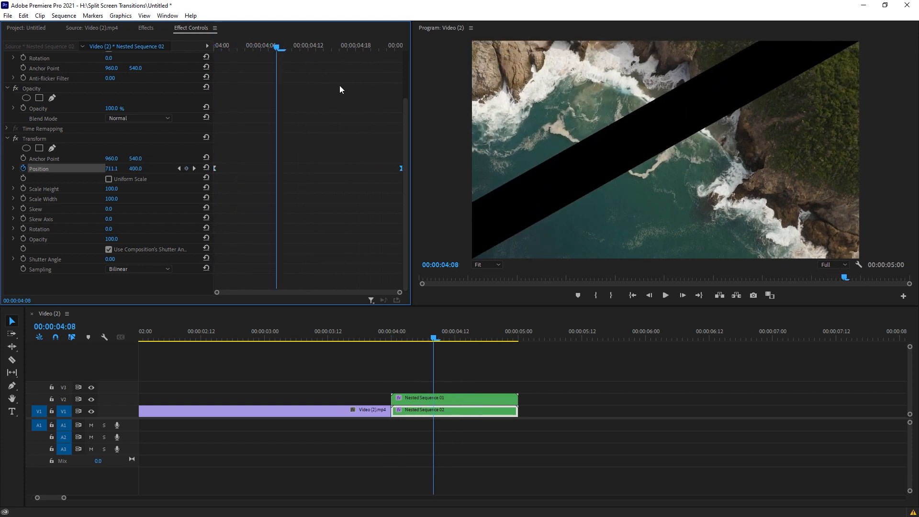
pyautogui.moveTo(116, 259)
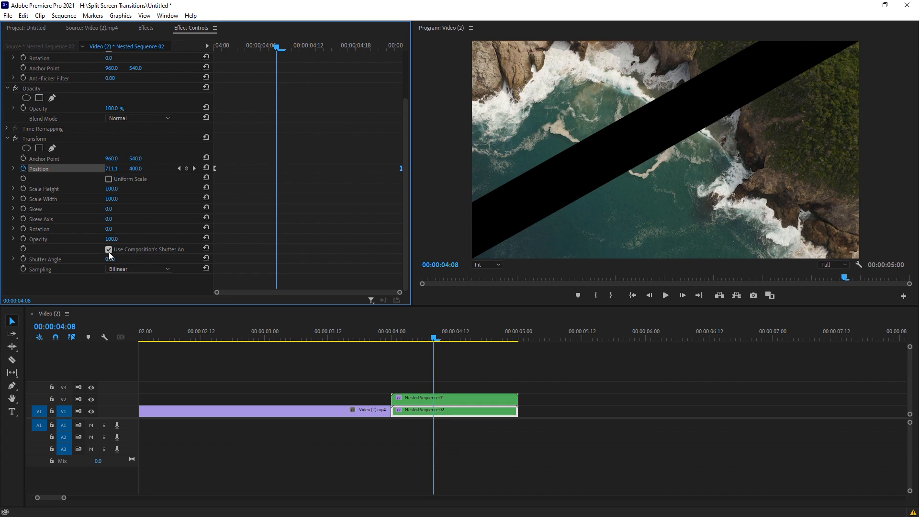
# Turn off Use Composition's Shutter Angle, set 180°, and select Nested Sequence 01
pyautogui.click(108, 248)
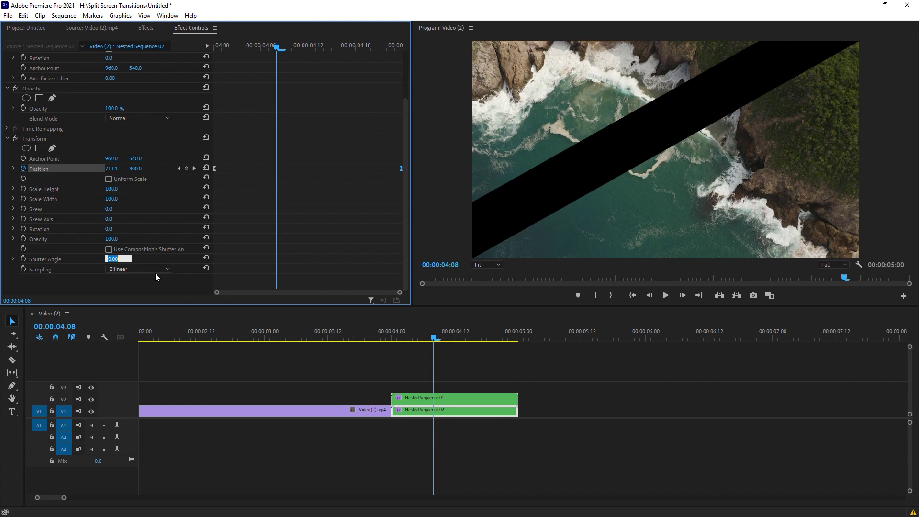
pyautogui.write('18')
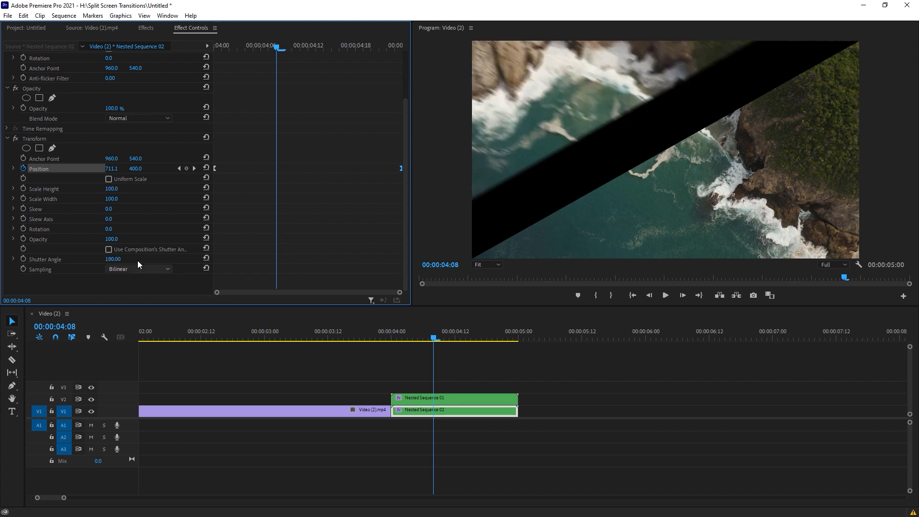
pyautogui.click(455, 399)
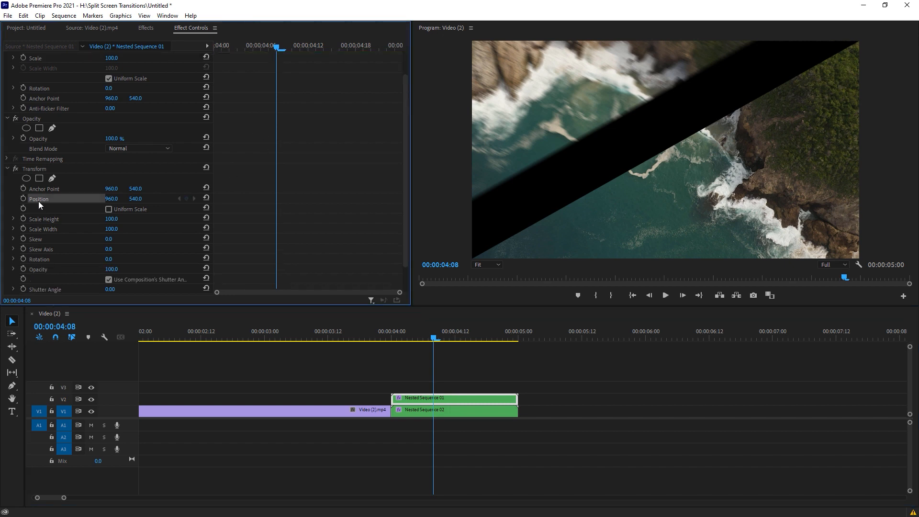
# Keyframe Nested Sequence 01's Transform Position to reach 1920, 1080 at 04:11
pyautogui.click(23, 198)
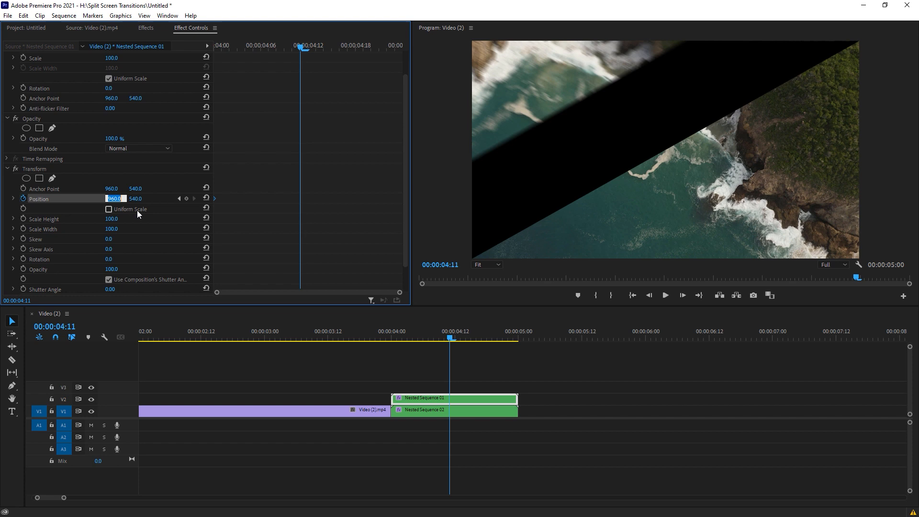
pyautogui.moveTo(164, 218)
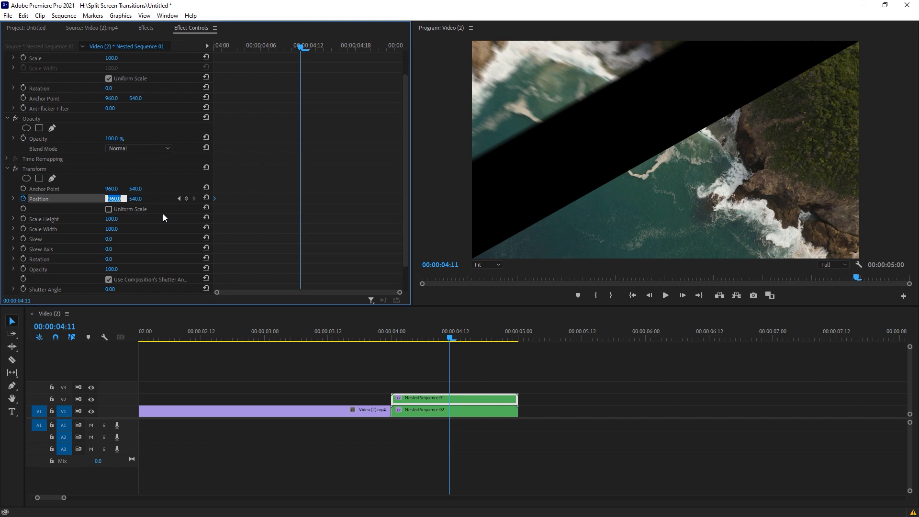
pyautogui.moveTo(148, 210)
pyautogui.write('1920')
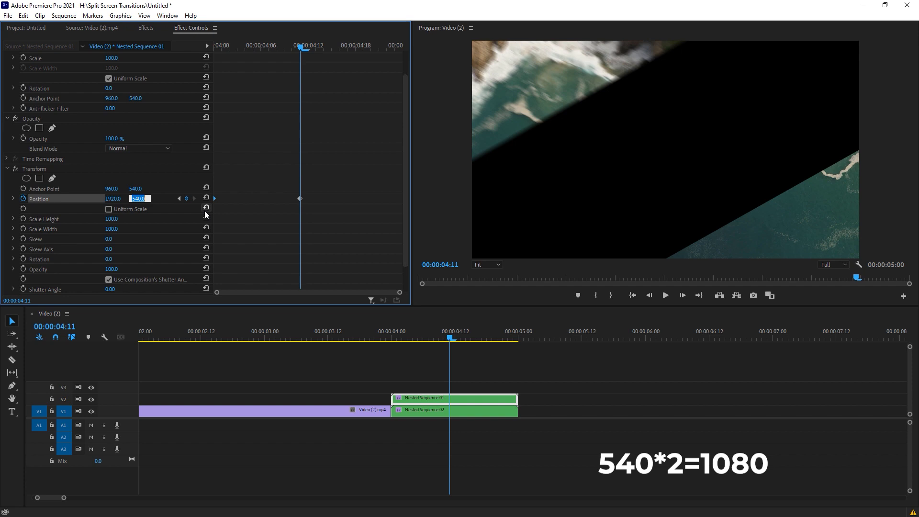
pyautogui.write('1080')
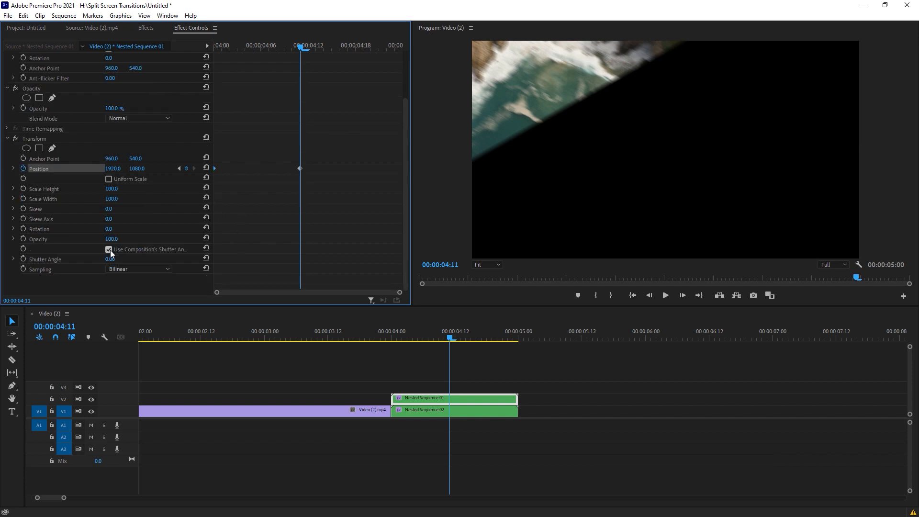
# Give Nested Sequence 01 its own 180° shutter angle and ease its Position keyframe
pyautogui.click(109, 249)
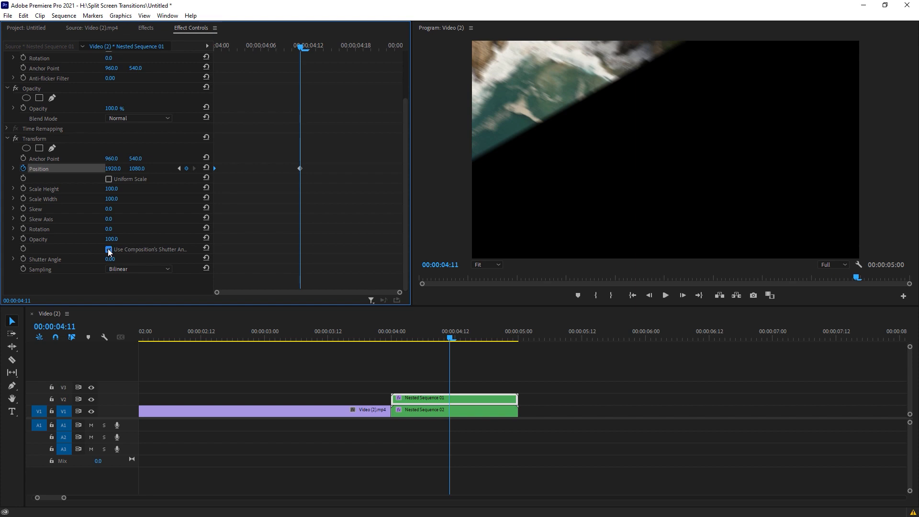
pyautogui.doubleClick(111, 258)
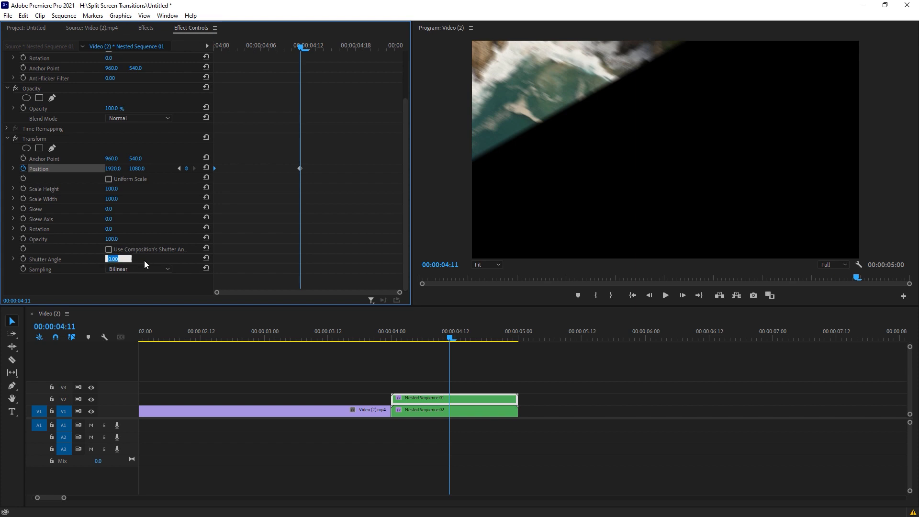
pyautogui.write('18')
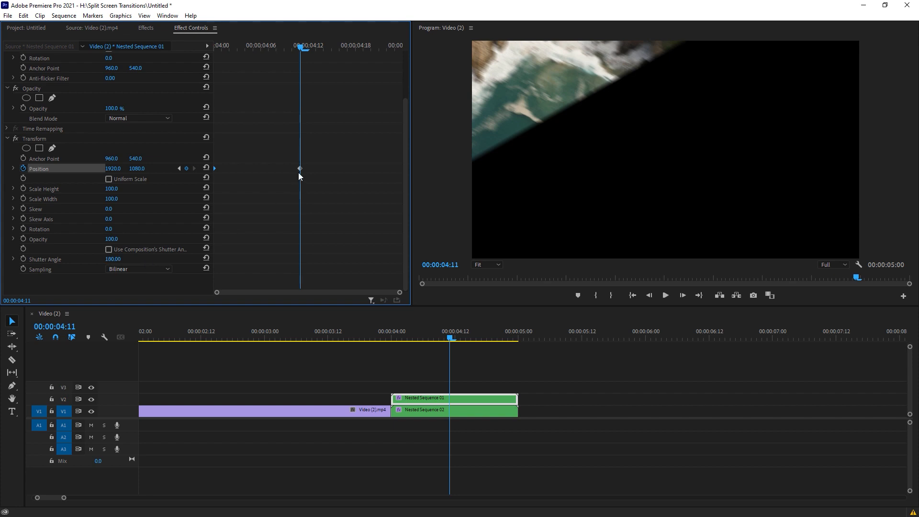
pyautogui.rightClick(299, 170)
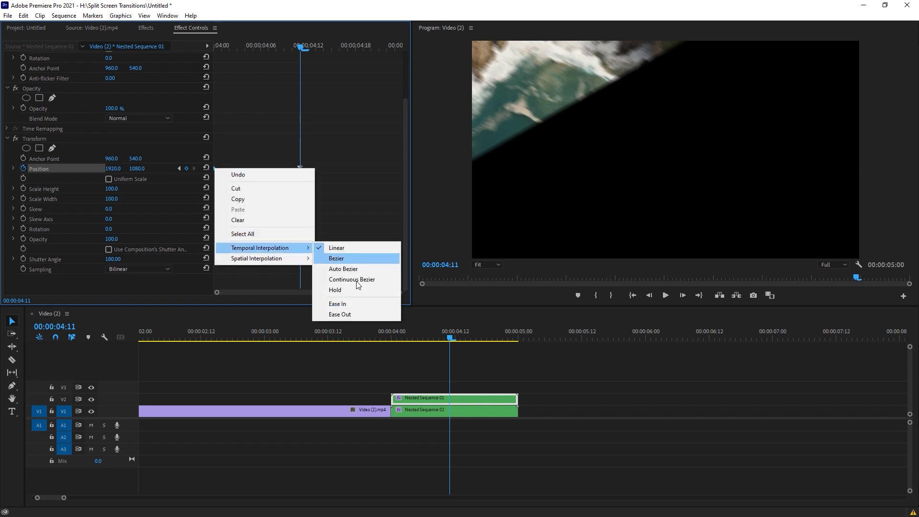
pyautogui.click(336, 258)
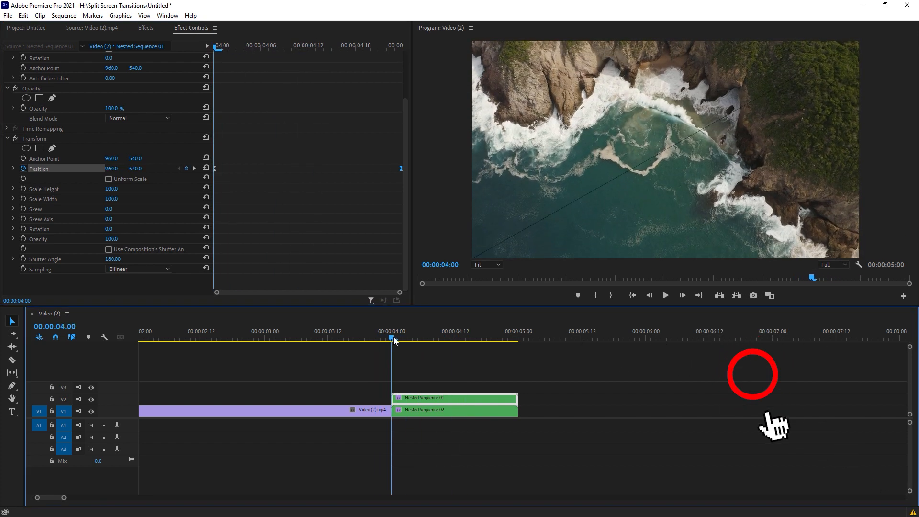
# Steepen Nested Sequence 01's Position velocity curve into a fast, strongly eased slide
pyautogui.click(664, 295)
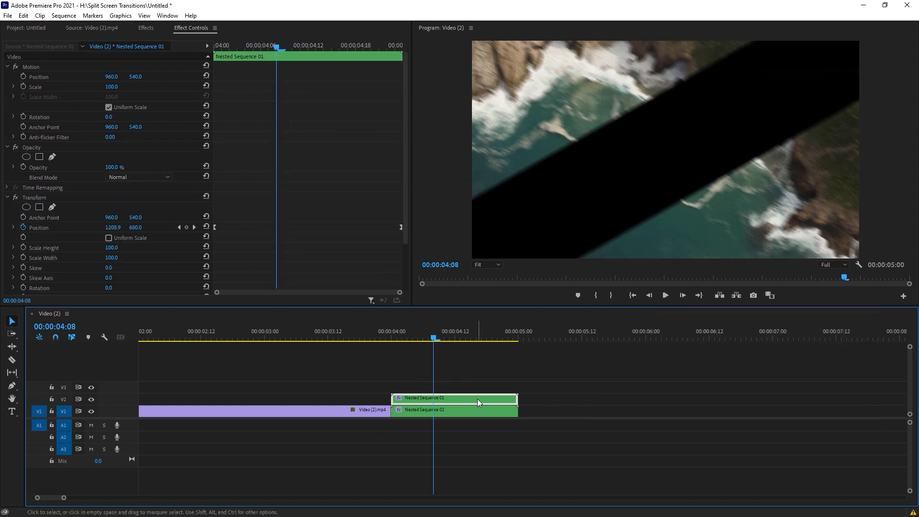
pyautogui.scroll(-3)
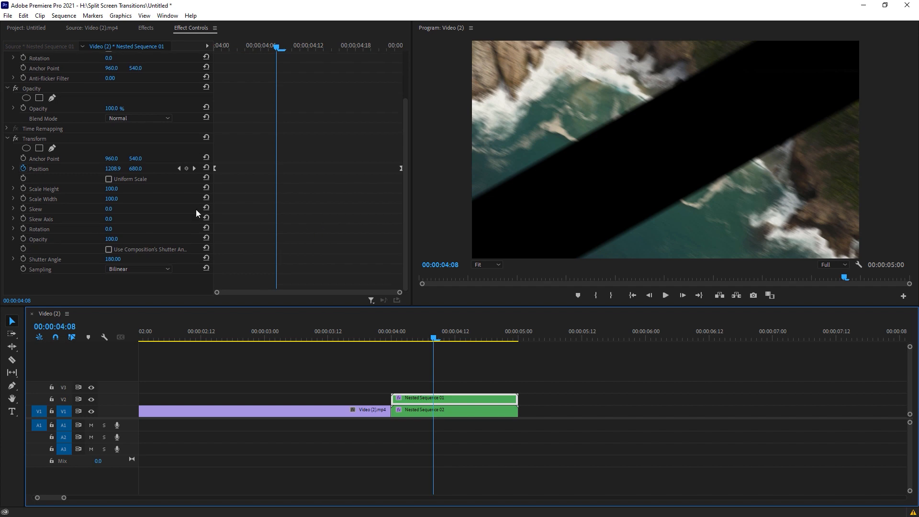
pyautogui.moveTo(276, 56)
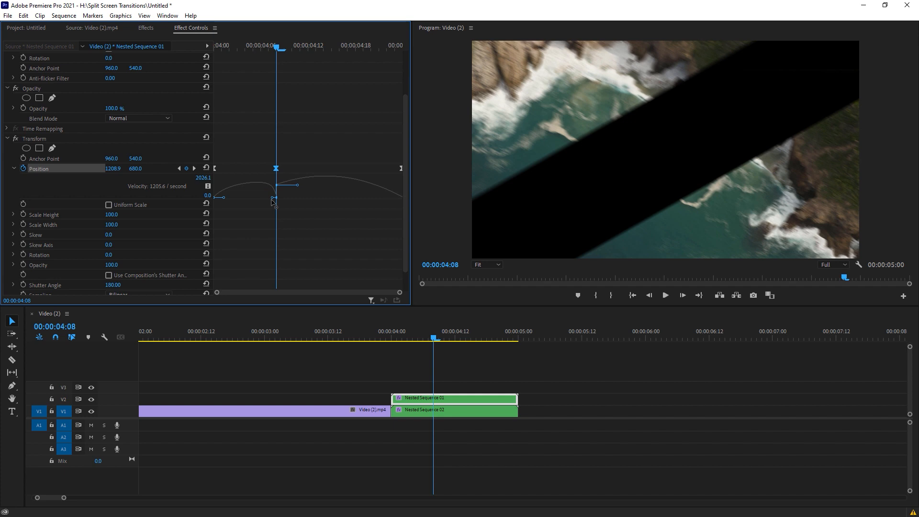
pyautogui.moveTo(276, 182); pyautogui.dragTo(276, 198)
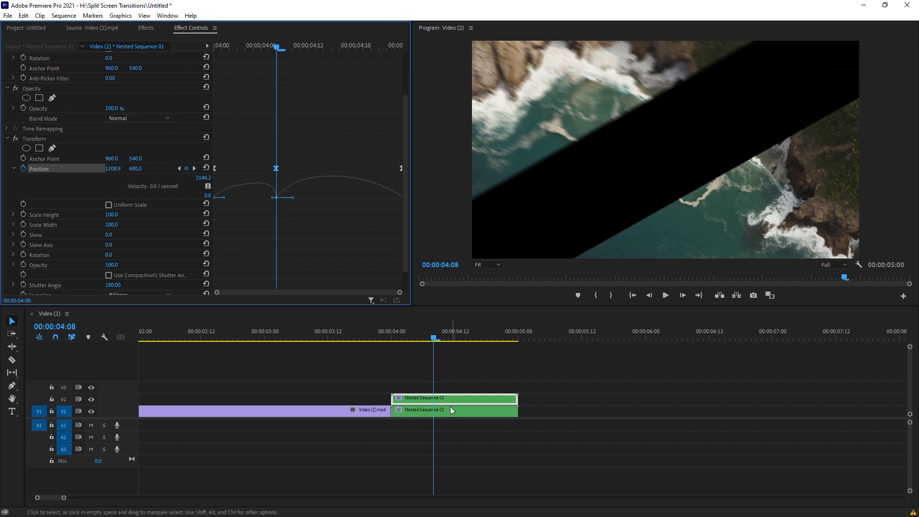
# Select Nested Sequence 02 and check its split near the transition start
pyautogui.click(454, 410)
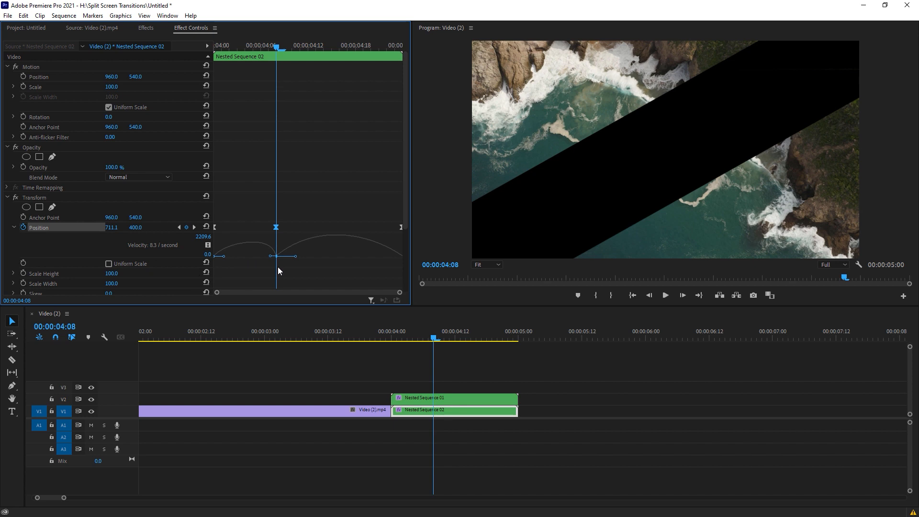
pyautogui.moveTo(480, 317)
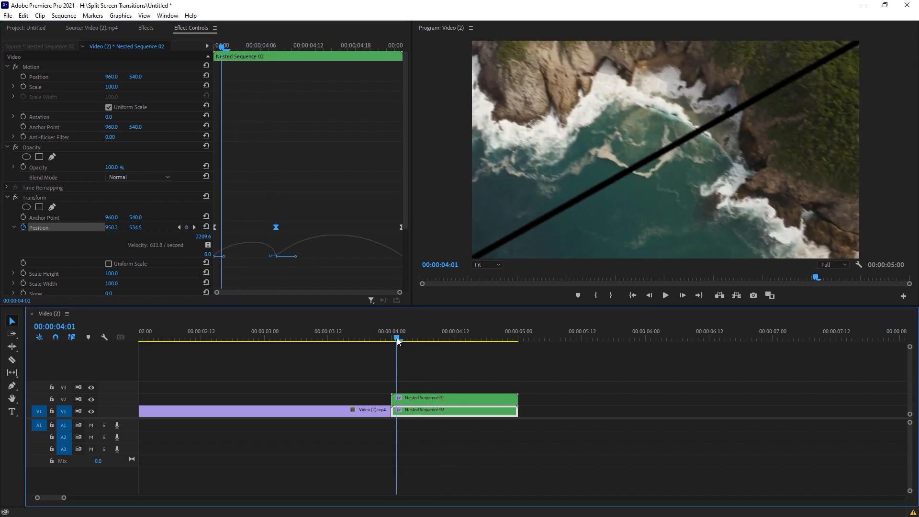
pyautogui.click(665, 295)
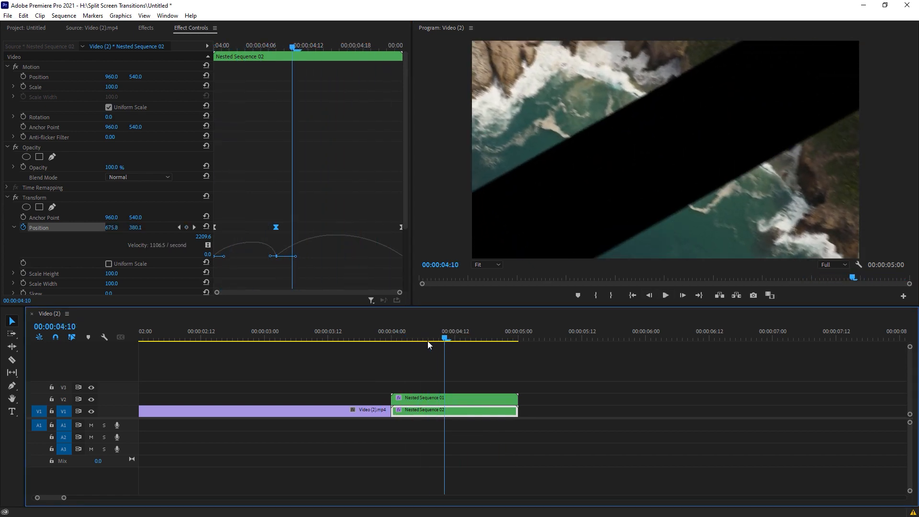
# Raise the nested halves, add Video (1).mp4 beneath at 04:00, and play the transition
pyautogui.click(454, 397)
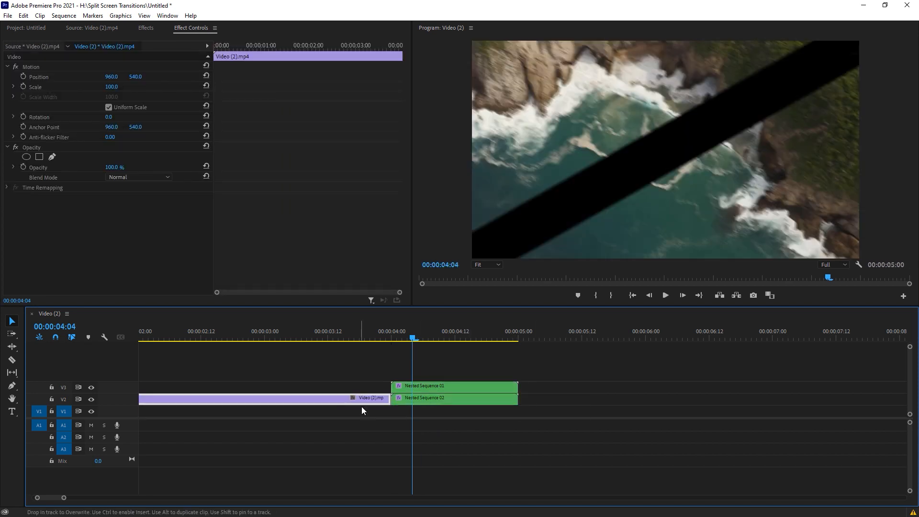
pyautogui.click(26, 28)
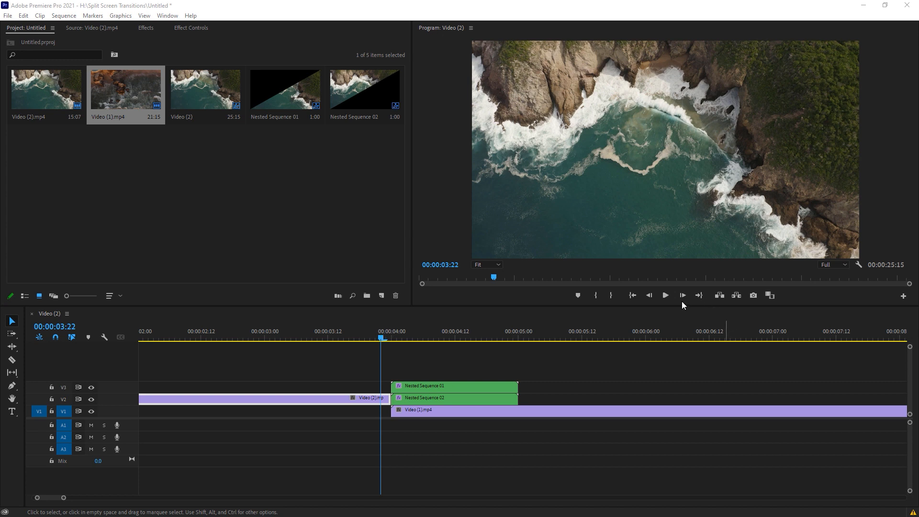
pyautogui.moveTo(672, 298)
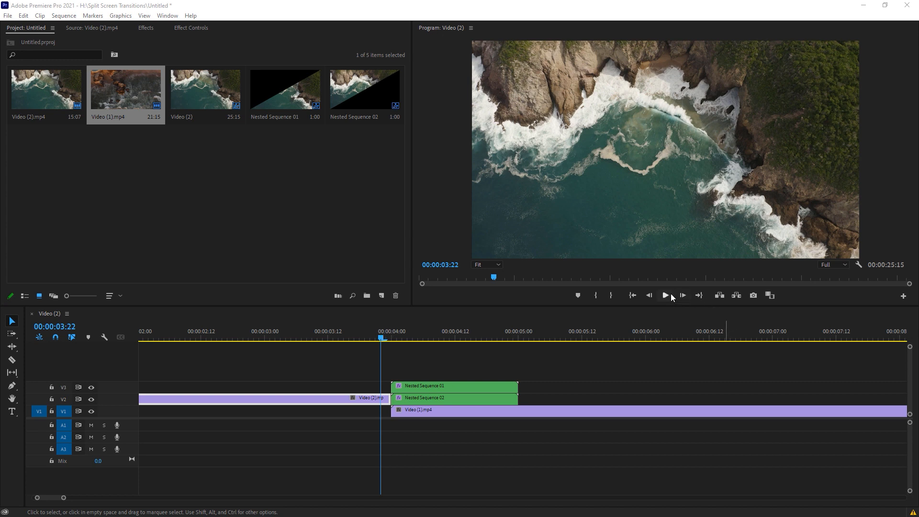
pyautogui.click(665, 295)
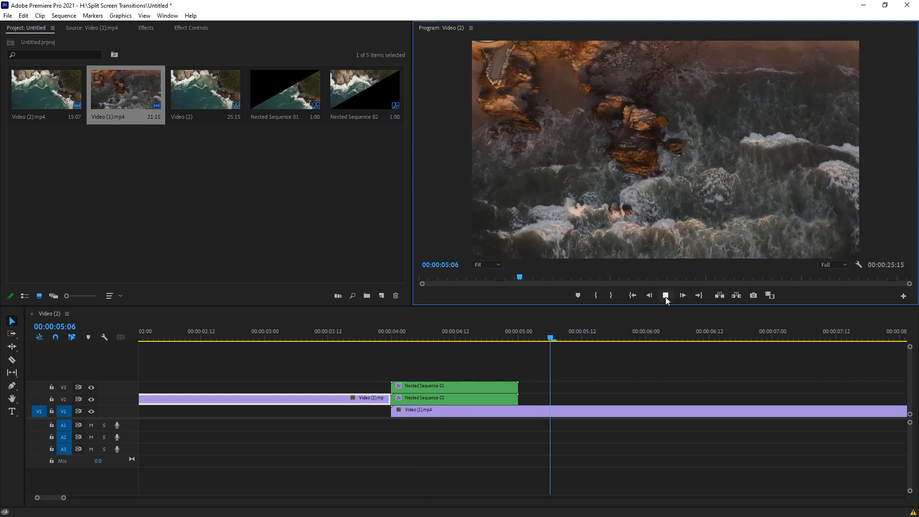